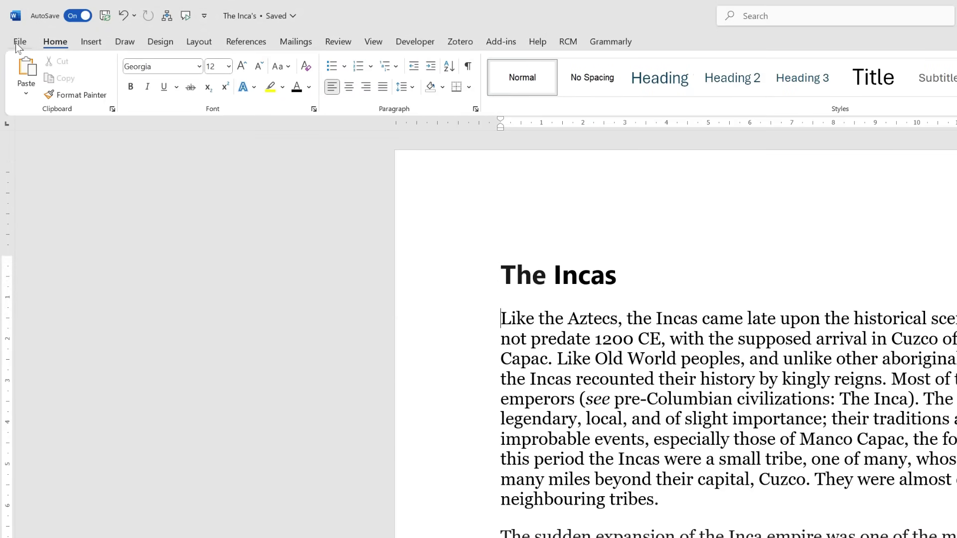
# Reach the Word Options dialog through the File backstage menu
pyautogui.click(20, 41)
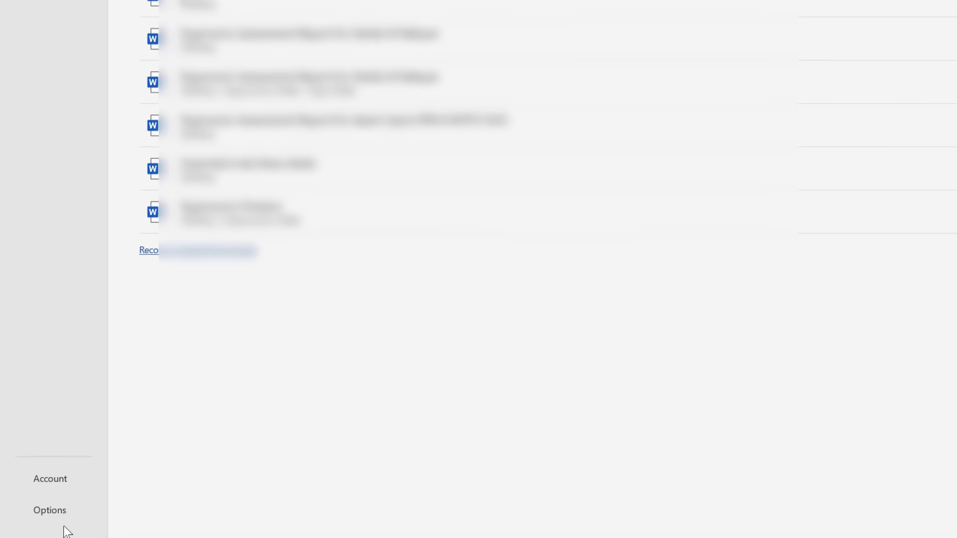
pyautogui.click(50, 510)
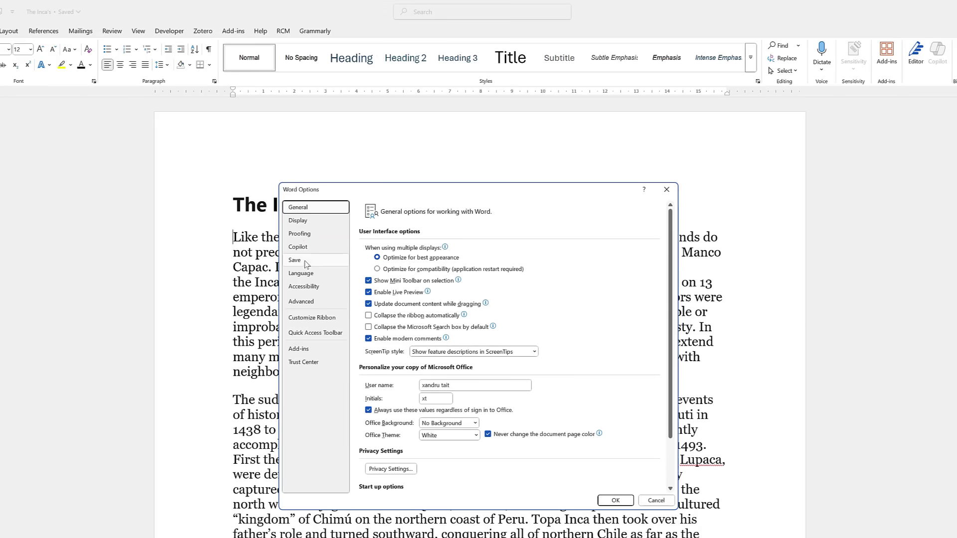
# Tick Enable Copilot in the Copilot category and confirm with OK
pyautogui.click(299, 246)
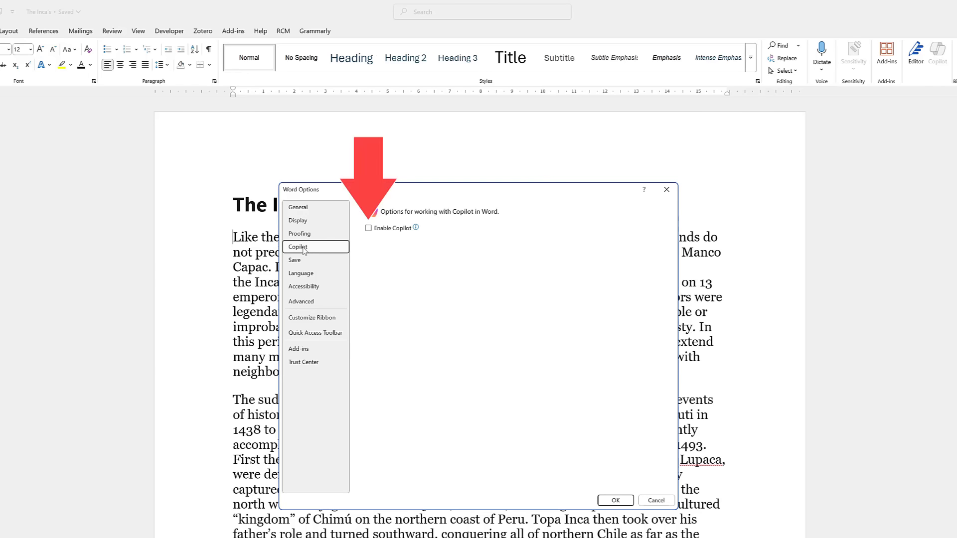
pyautogui.click(369, 227)
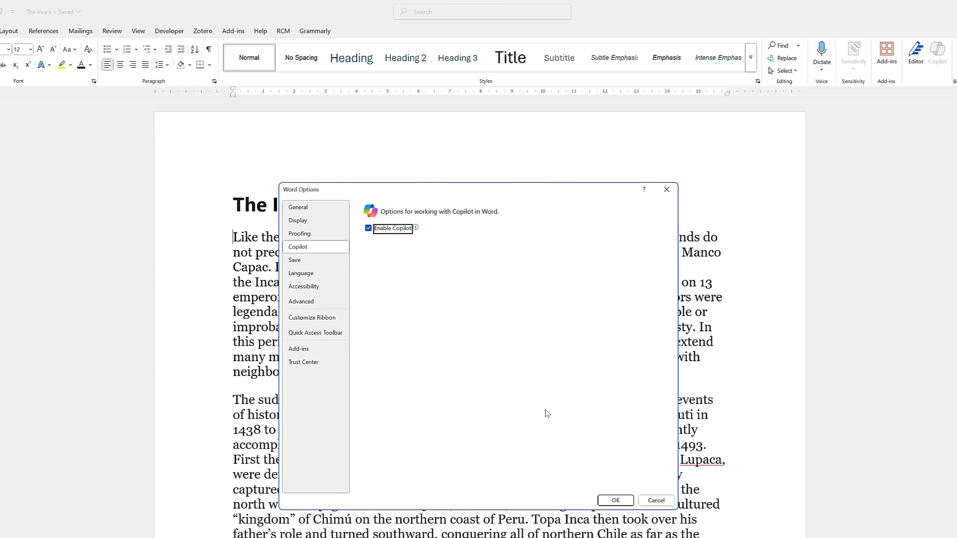
pyautogui.click(615, 500)
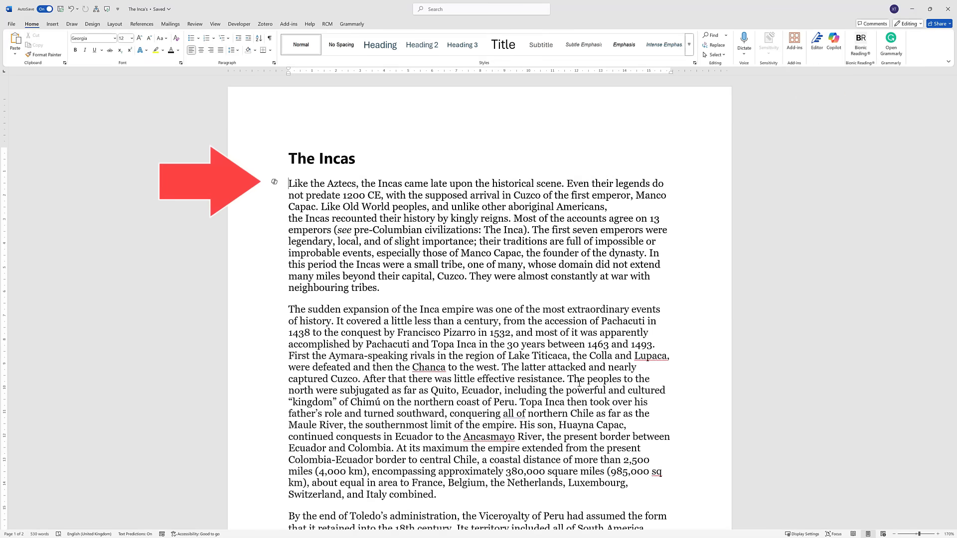
# Use the Alt+I Copilot draft box to insert a Summary of the Incas article
pyautogui.press('alt+i')
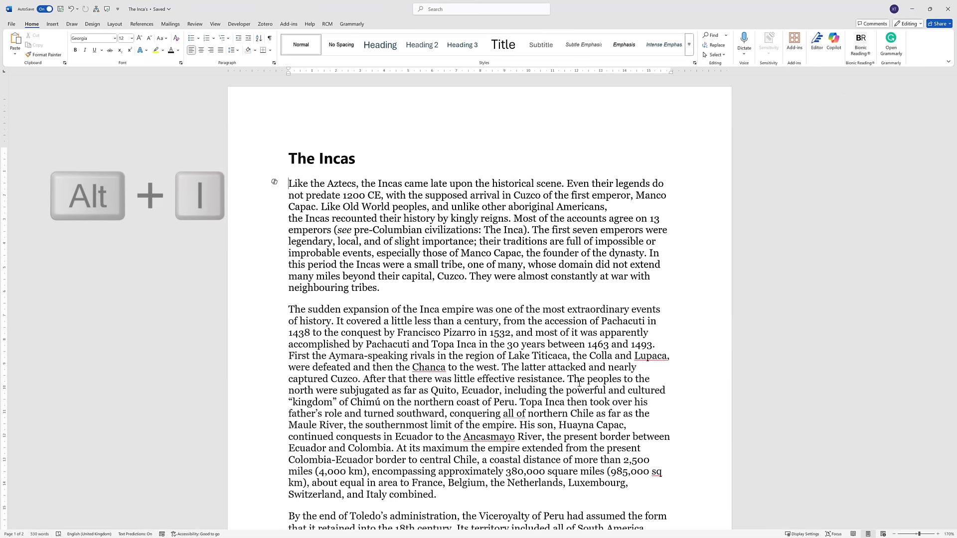
pyautogui.press('alt+i')
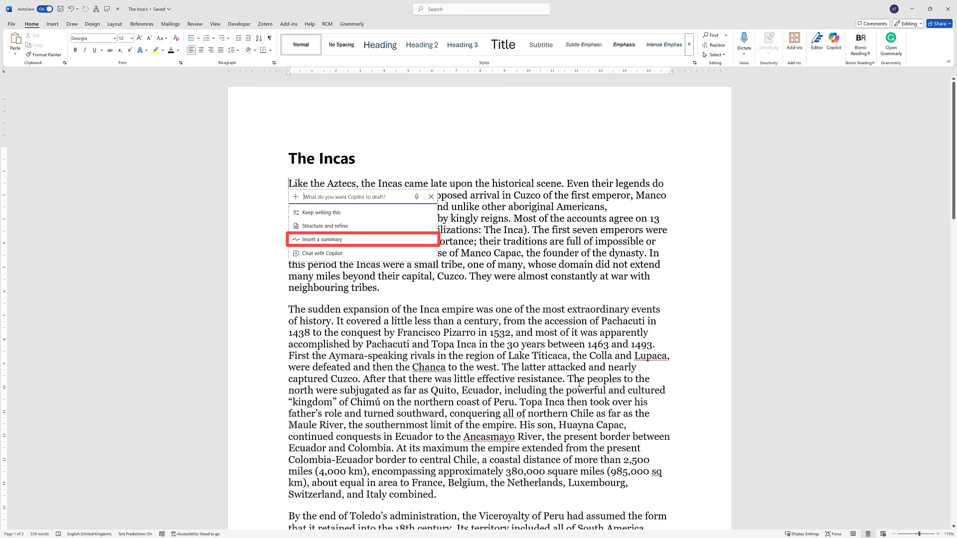
pyautogui.moveTo(322, 238)
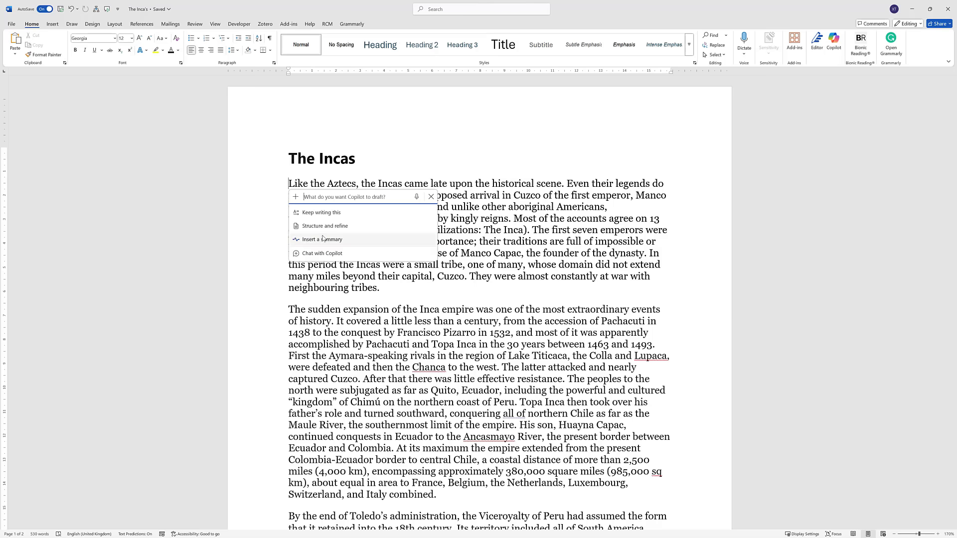
pyautogui.click(322, 239)
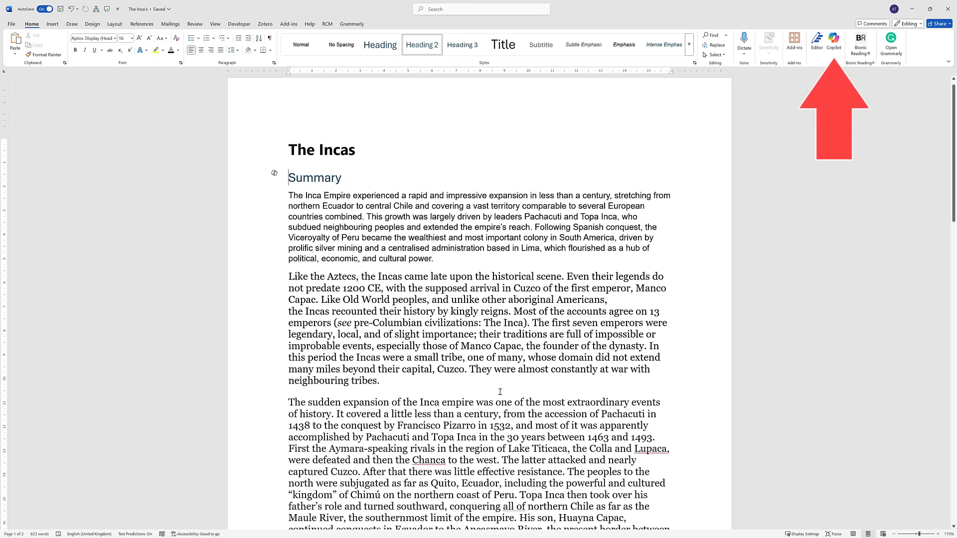
# Request an audio overview of the Incas document in the Copilot chat and play it
pyautogui.click(834, 41)
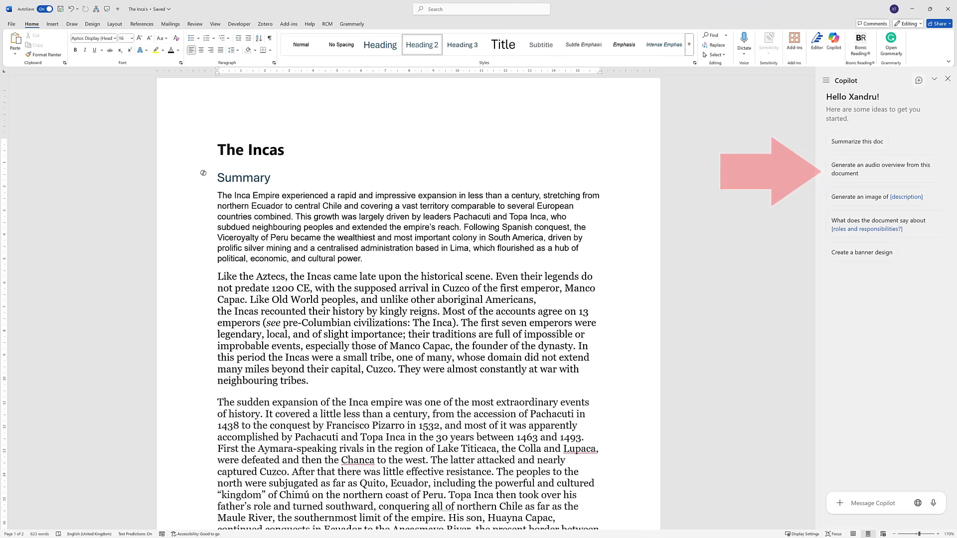
pyautogui.click(884, 170)
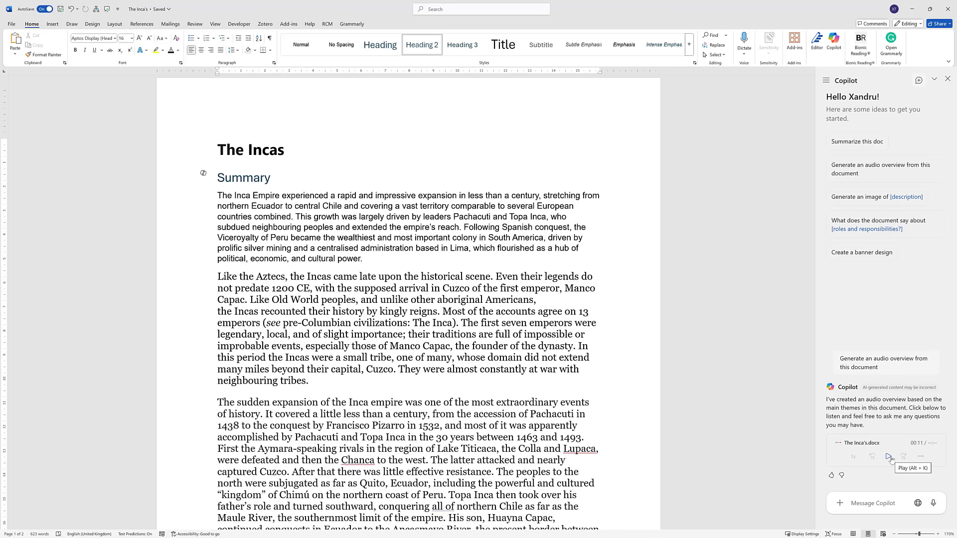
pyautogui.click(889, 457)
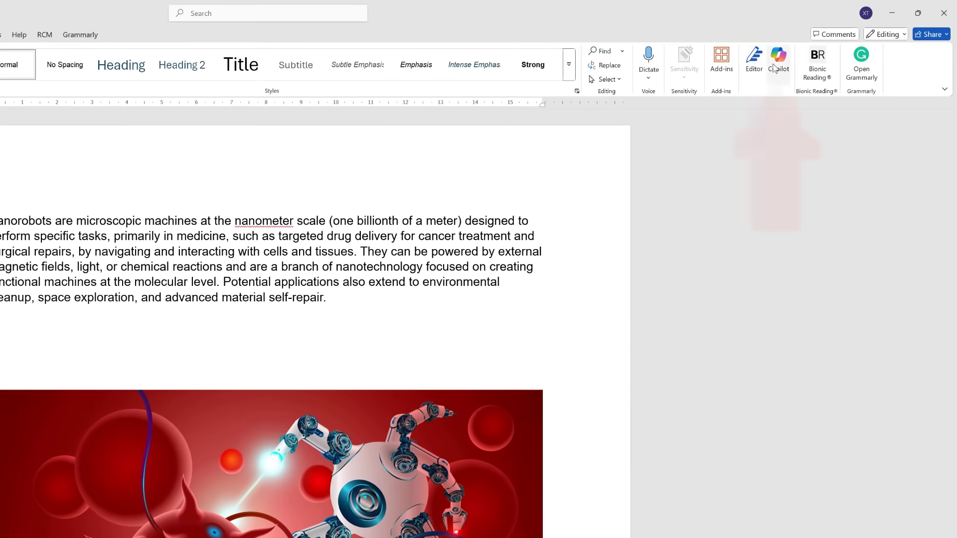
# Send 'Extract text from this image' for the nanobot illustration and review the extracted labels
pyautogui.click(779, 61)
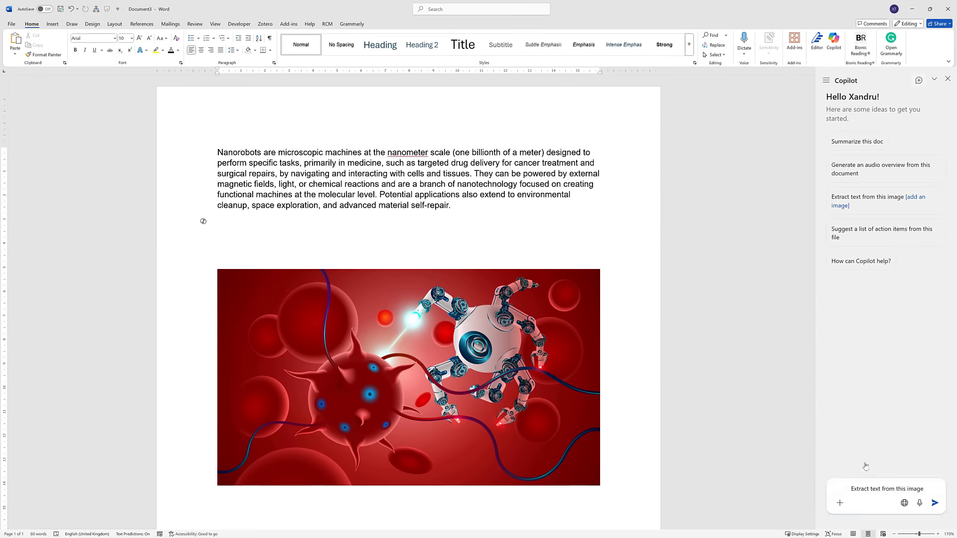
pyautogui.click(915, 196)
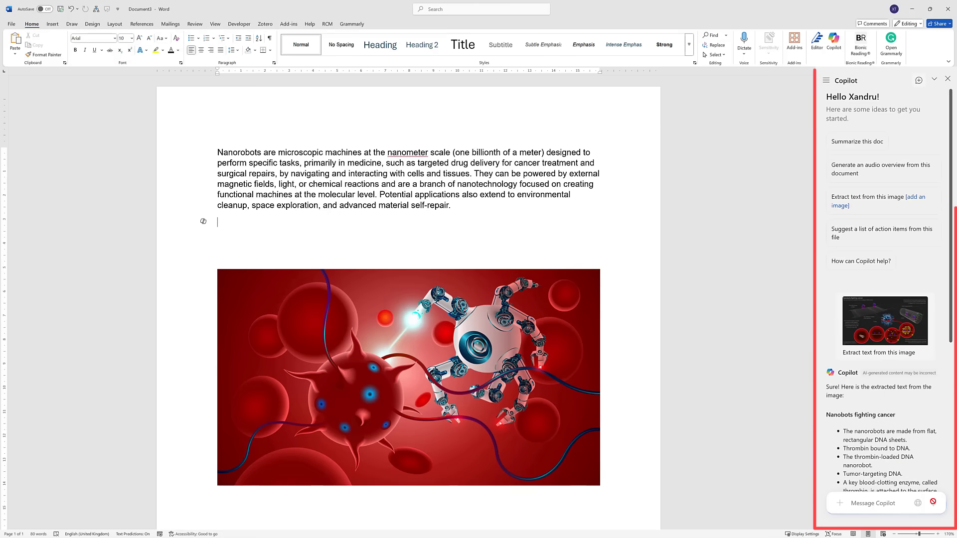
pyautogui.scroll(-3)
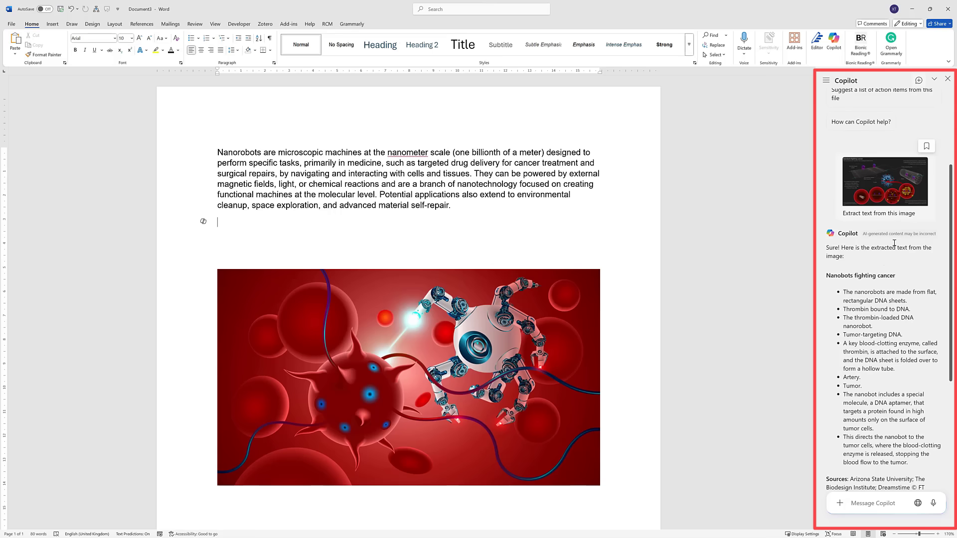
pyautogui.scroll(-3)
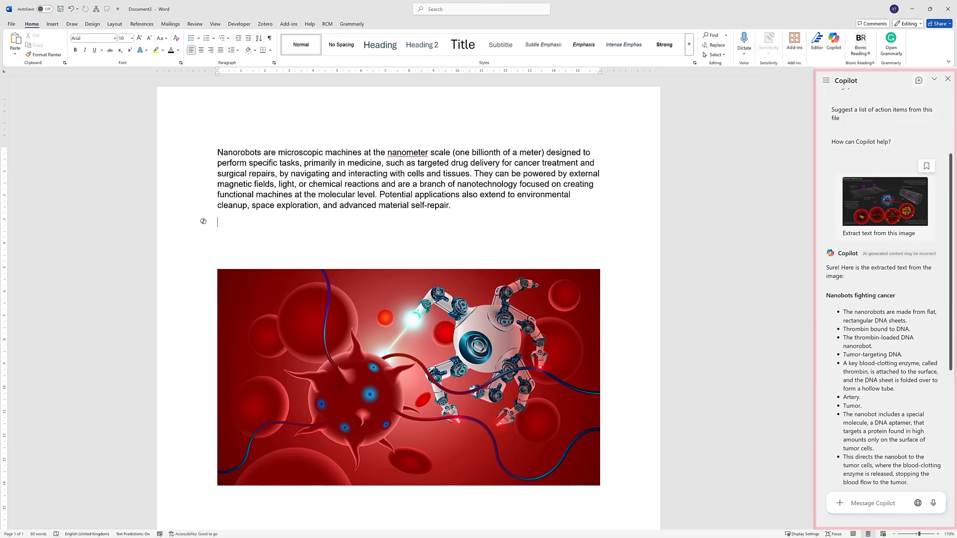